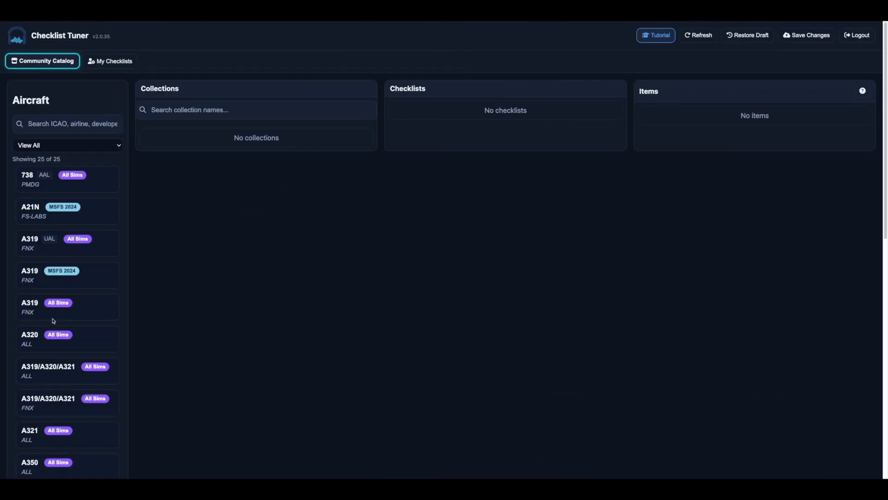
Show the A320 community collections and scroll to FlightHound's Fenix collection.
click(51, 338)
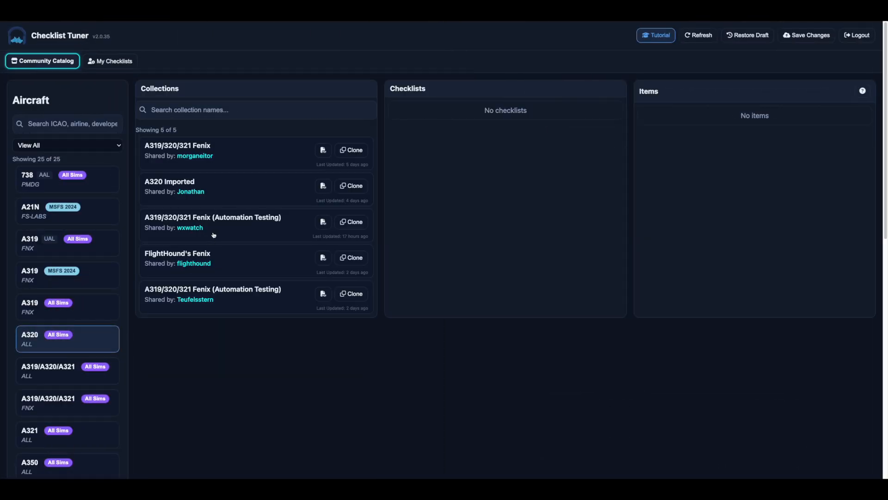
mouse_move(259, 269)
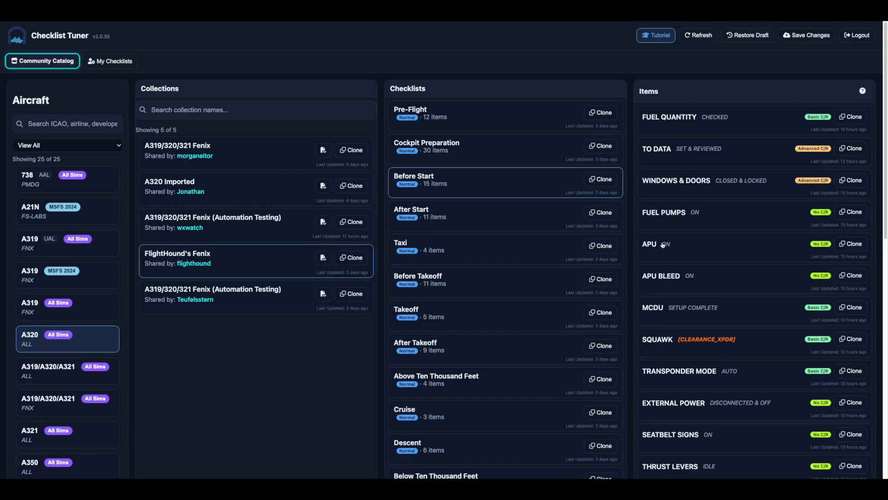
scroll(down, 3)
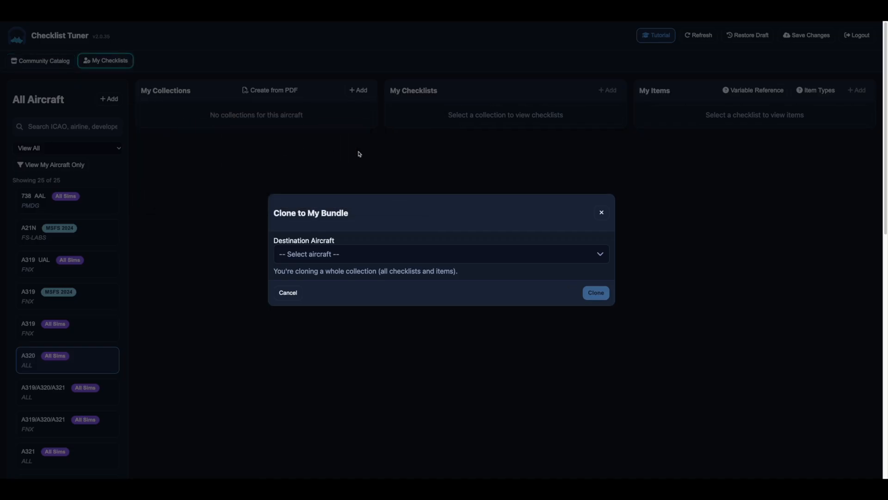
Clone the Fenix collection with C750 as the destination aircraft.
click(441, 254)
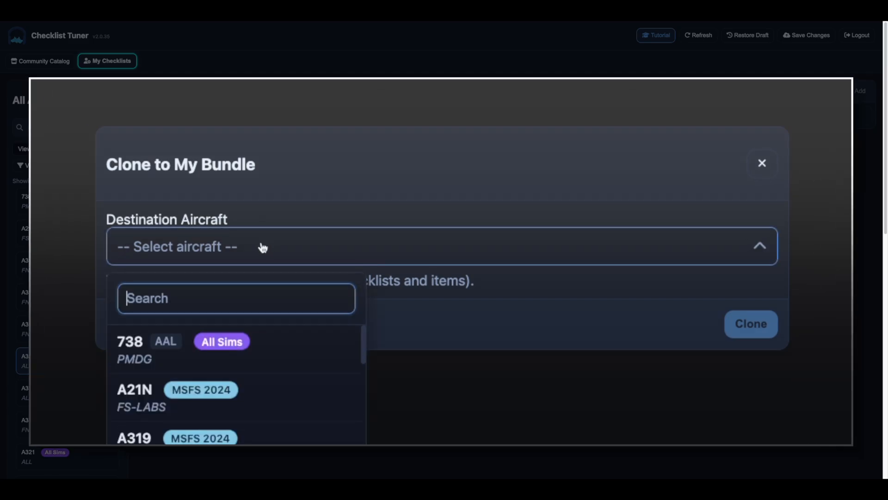
text(c)
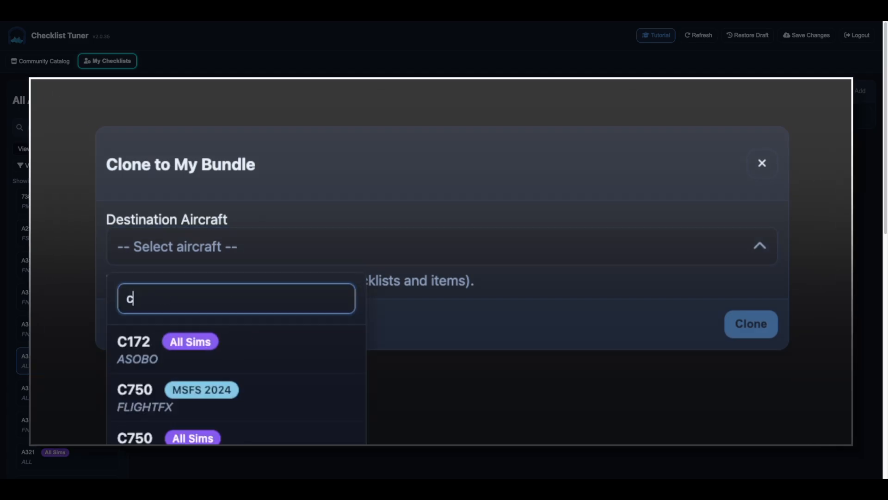
text(750)
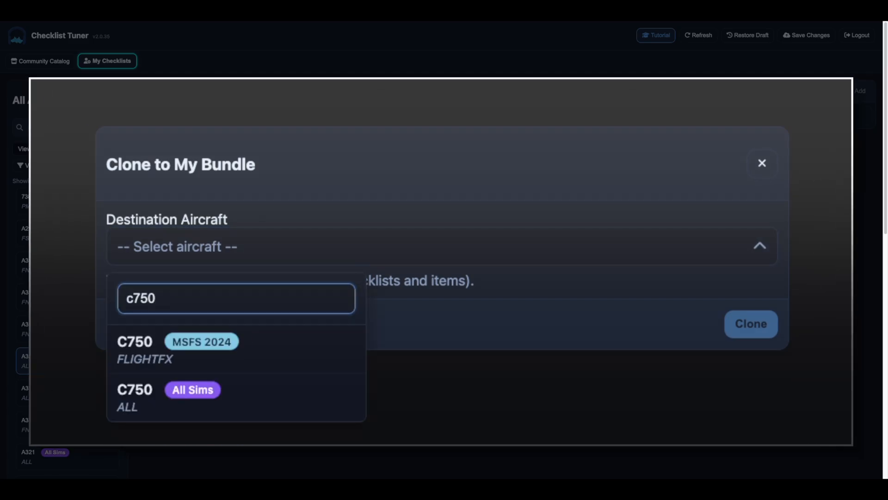
click(134, 396)
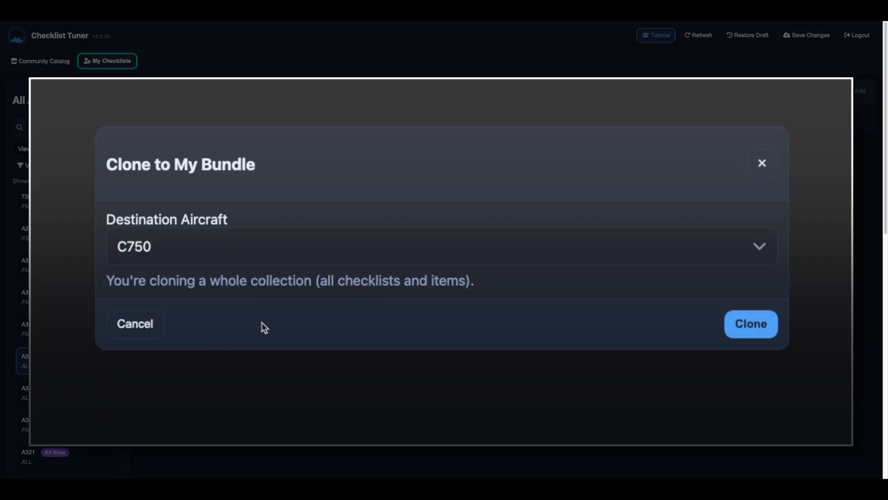
click(751, 323)
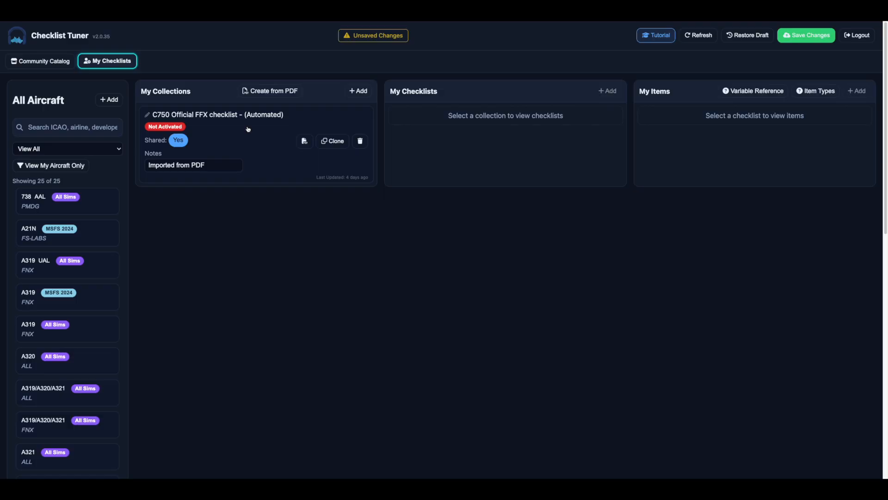
mouse_move(222, 126)
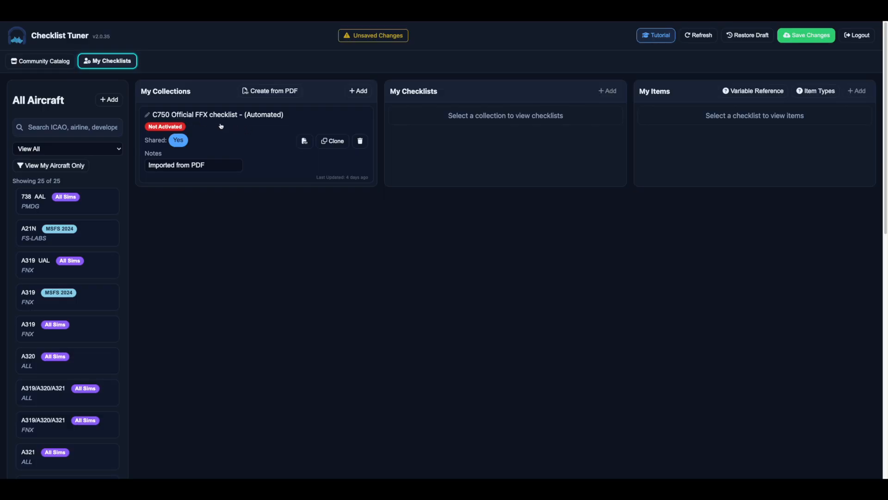
List the C750 Official FFX collection's checklists, then return to the Community Catalog.
click(218, 114)
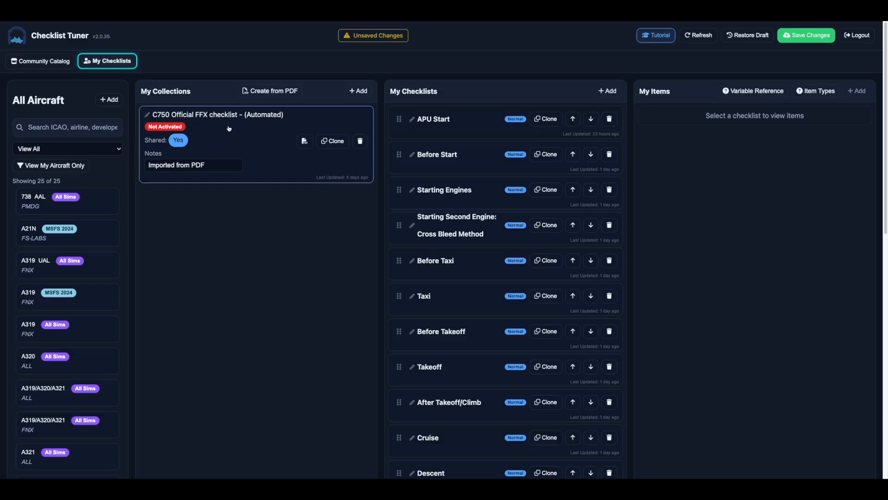
click(434, 260)
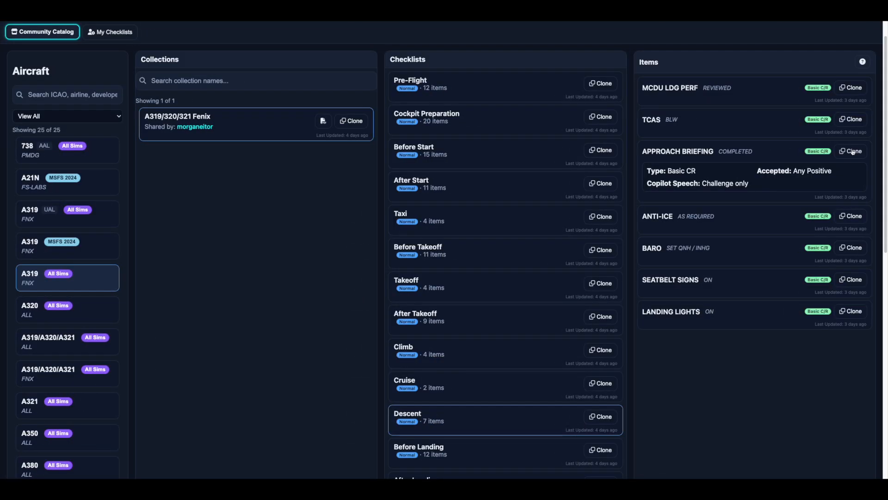
Clone APPROACH BRIEFING into the C750 Clone collection's Shutdown checklist.
click(851, 150)
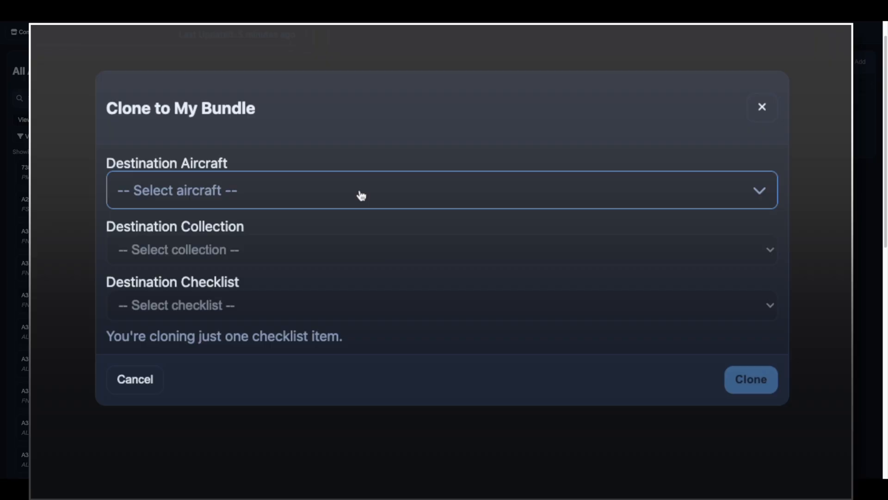
text(c7)
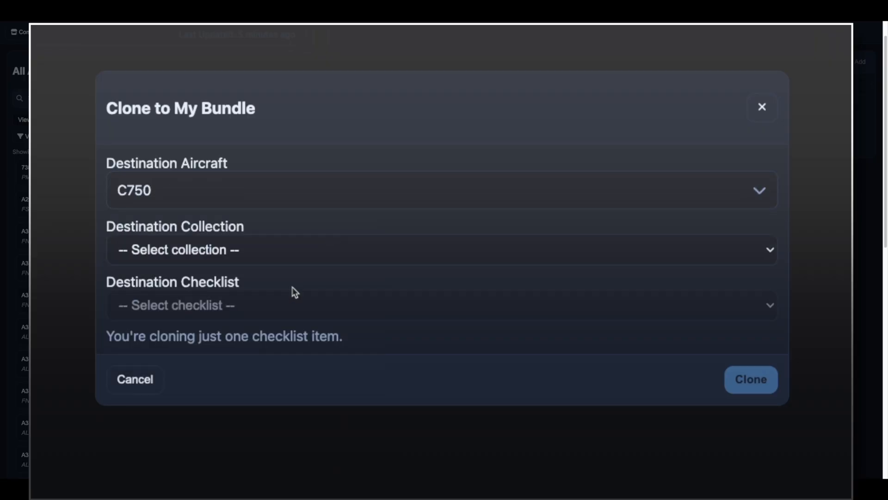
click(442, 249)
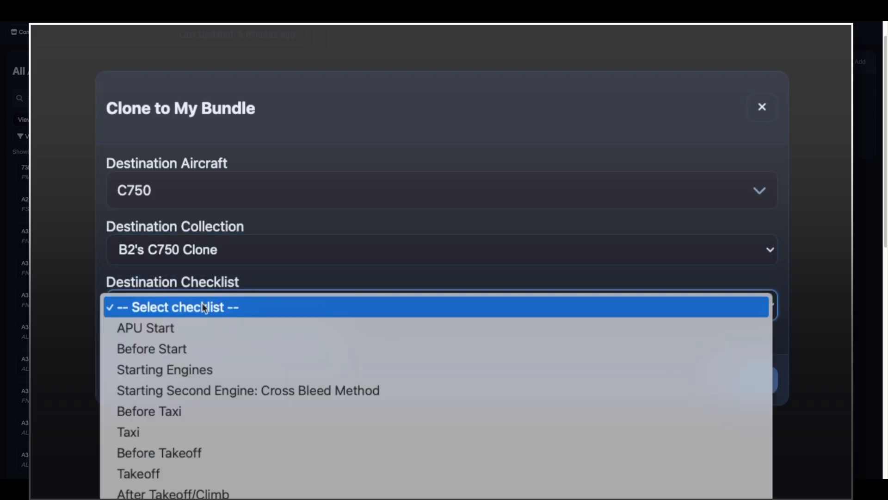
mouse_move(173, 492)
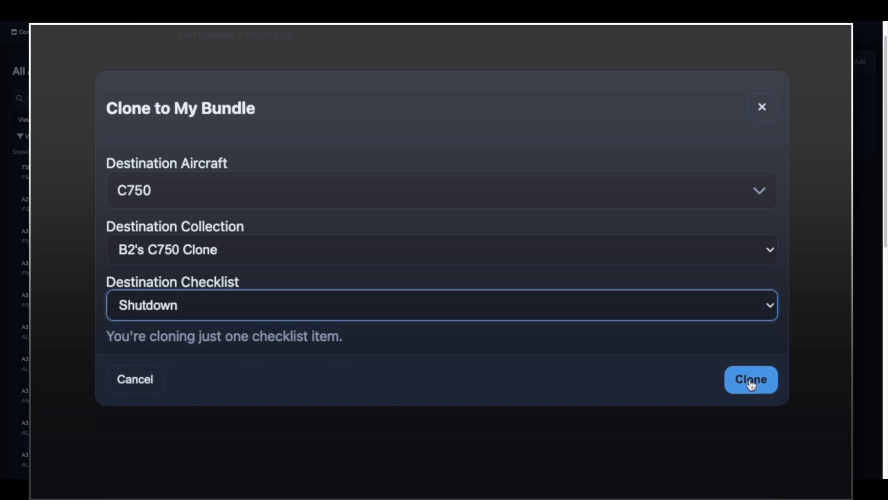
click(751, 379)
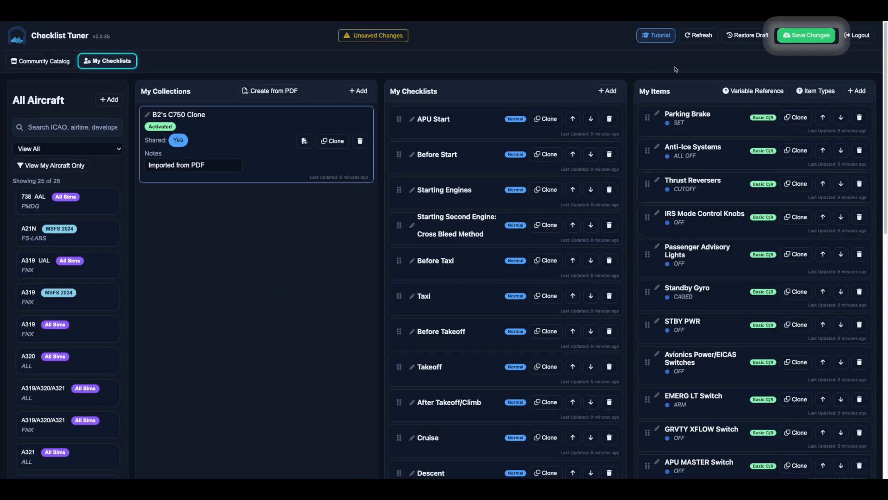
Save the pending My Checklists changes with Save Changes.
click(807, 35)
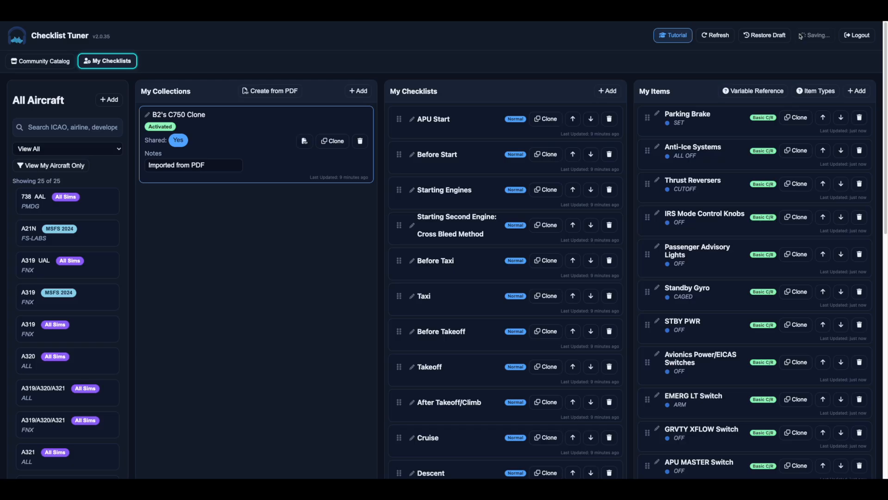
mouse_move(799, 35)
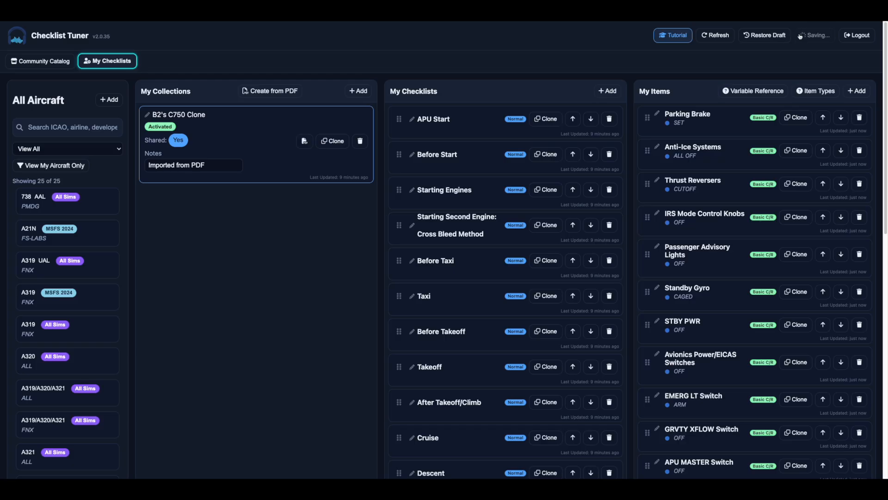